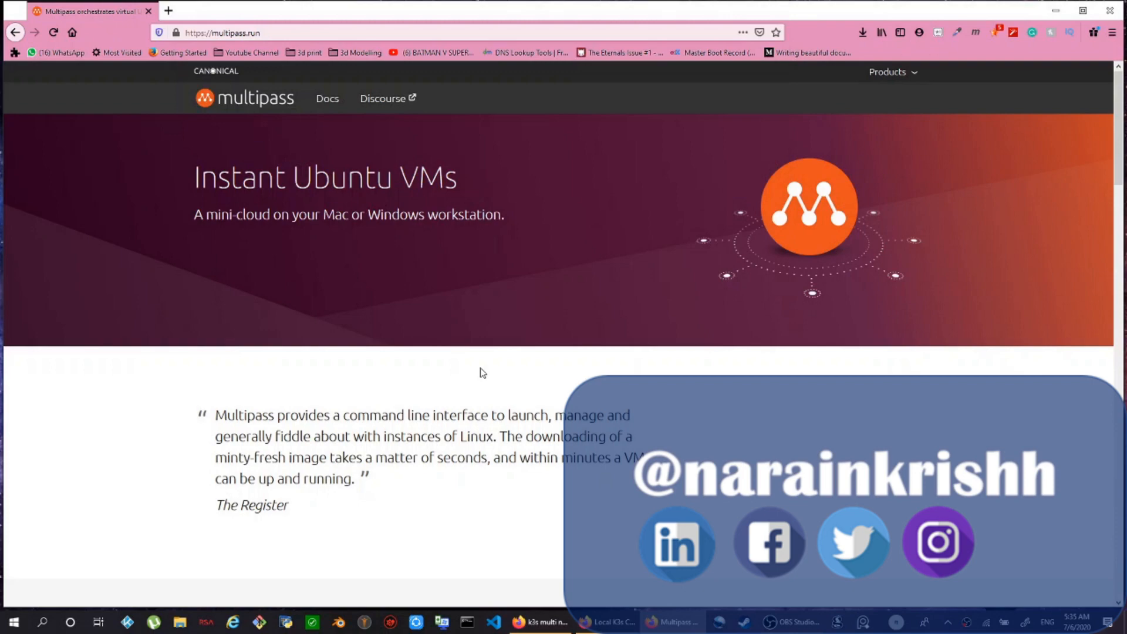
Download the Multipass for Windows installer from multipass.run, save it and run it from Downloads.
scroll(down, 3)
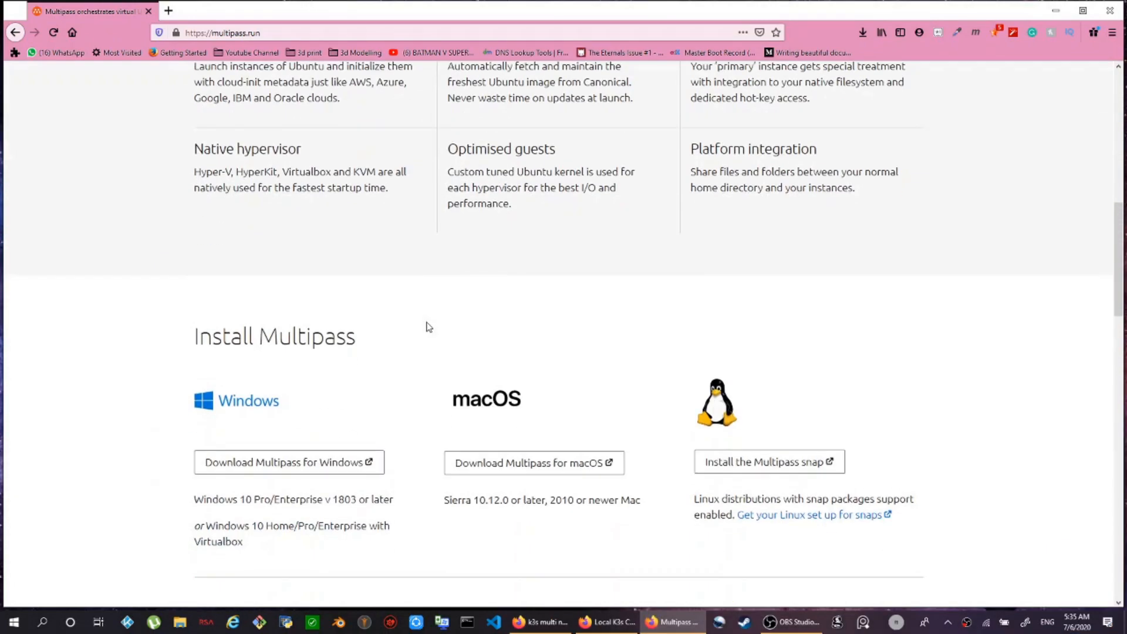
click(289, 462)
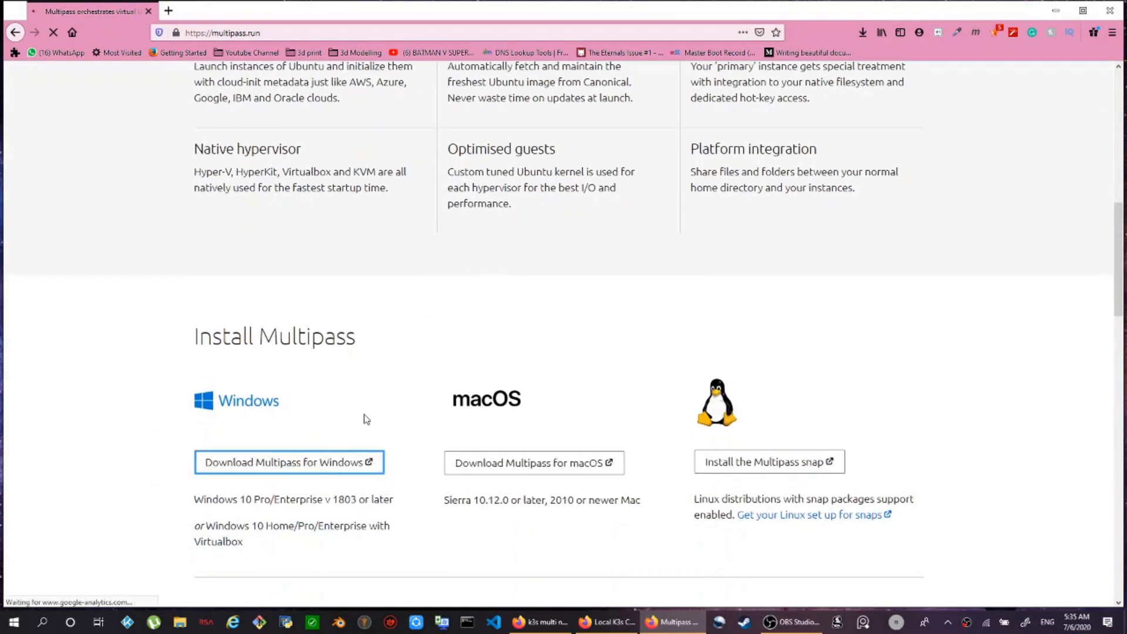
click(289, 462)
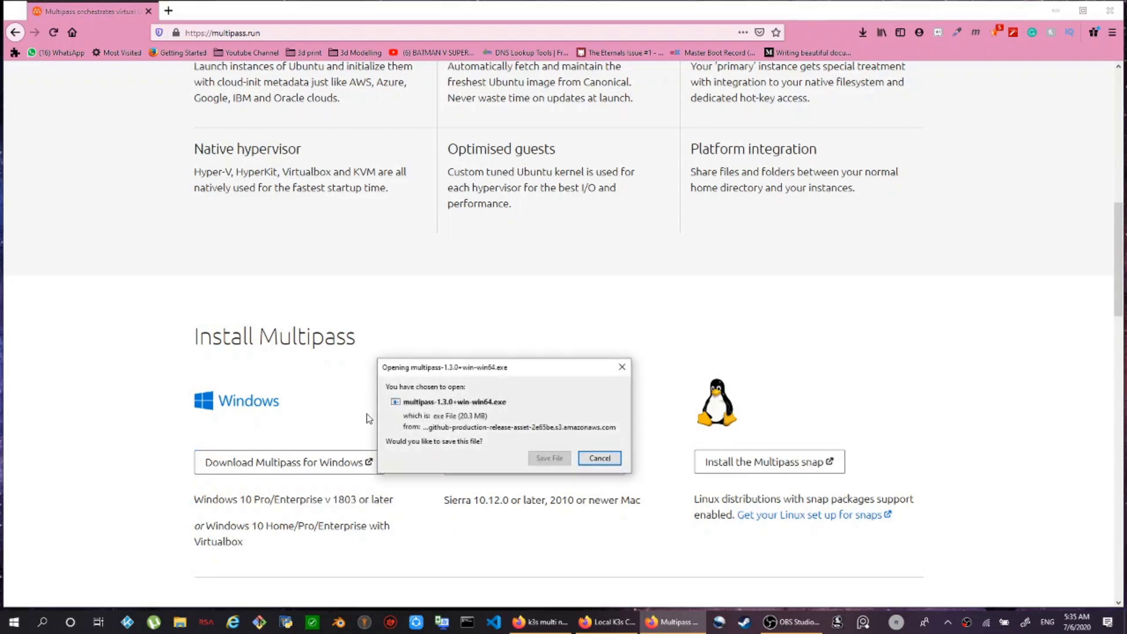
click(598, 458)
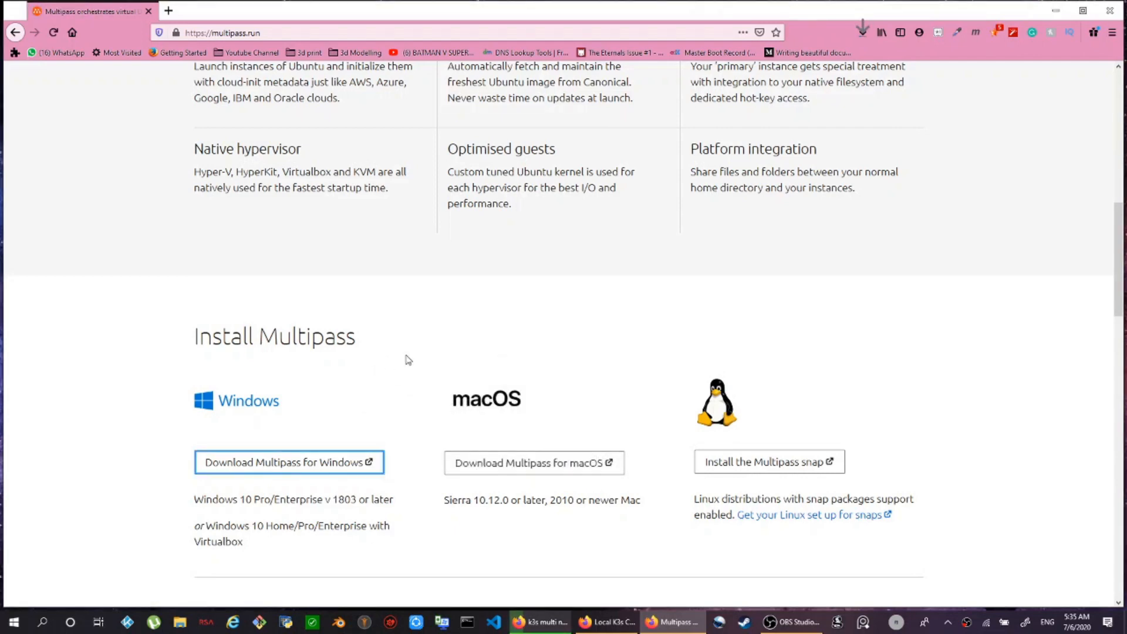
mouse_move(554, 352)
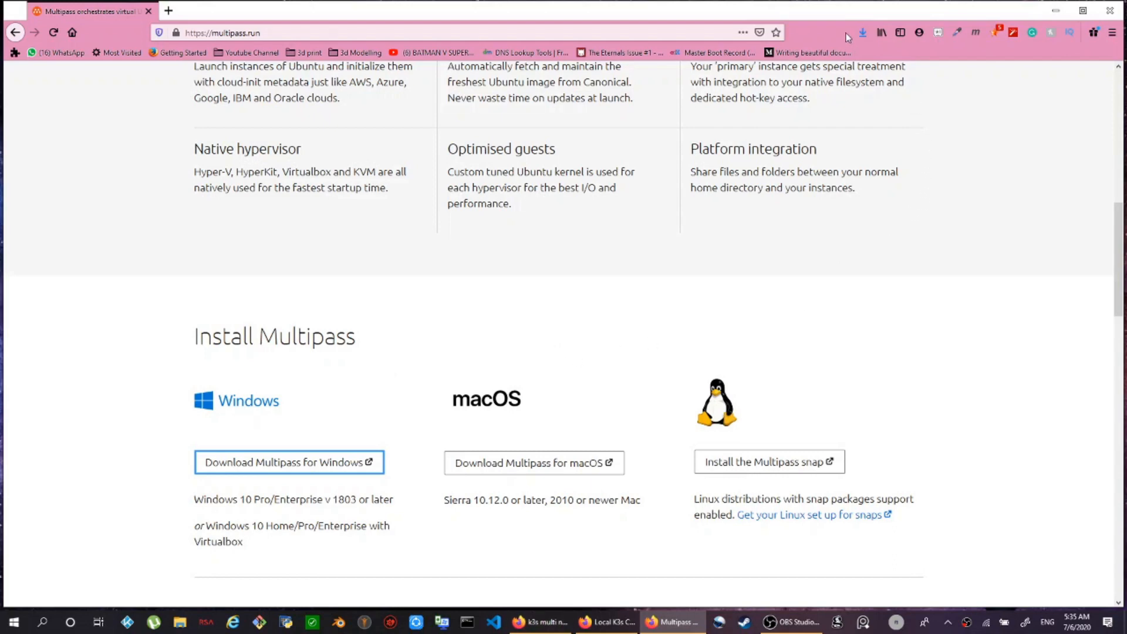
click(862, 33)
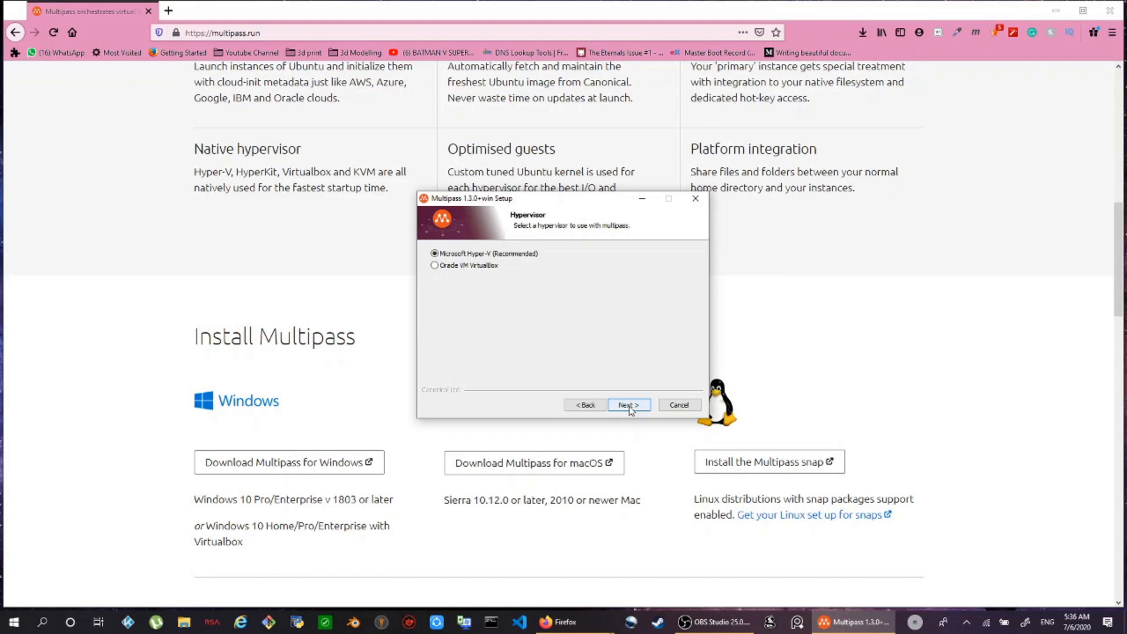
Keep Microsoft Hyper-V (Recommended) as the hypervisor and continue to the next setup page.
click(627, 405)
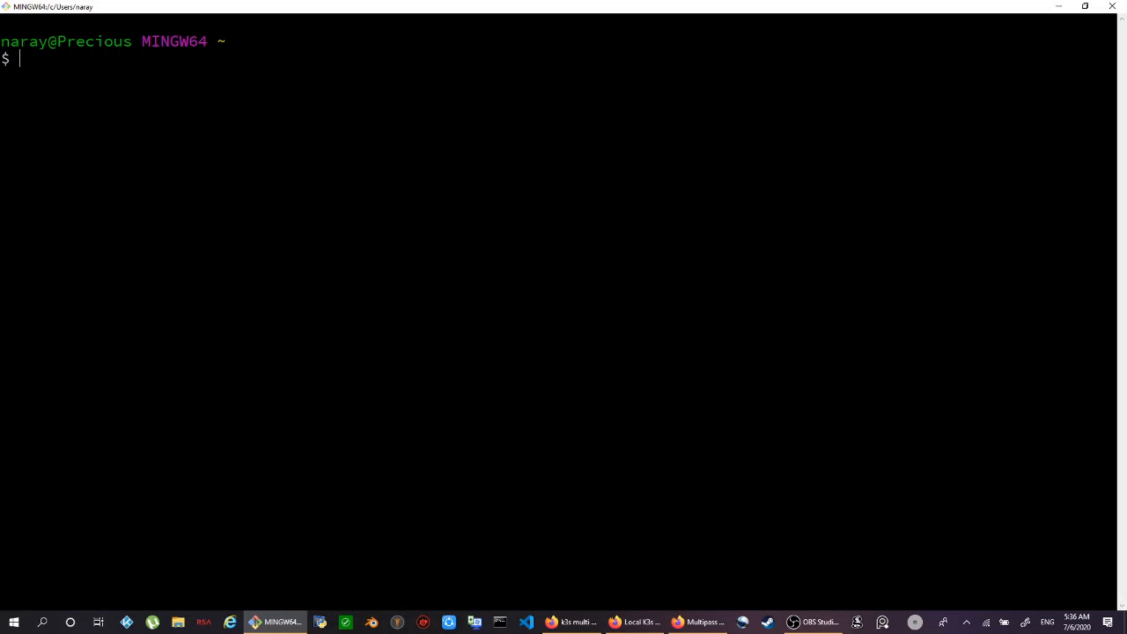
Check the installed version with 'multipass version' and list Multipass commands.
text(multipa)
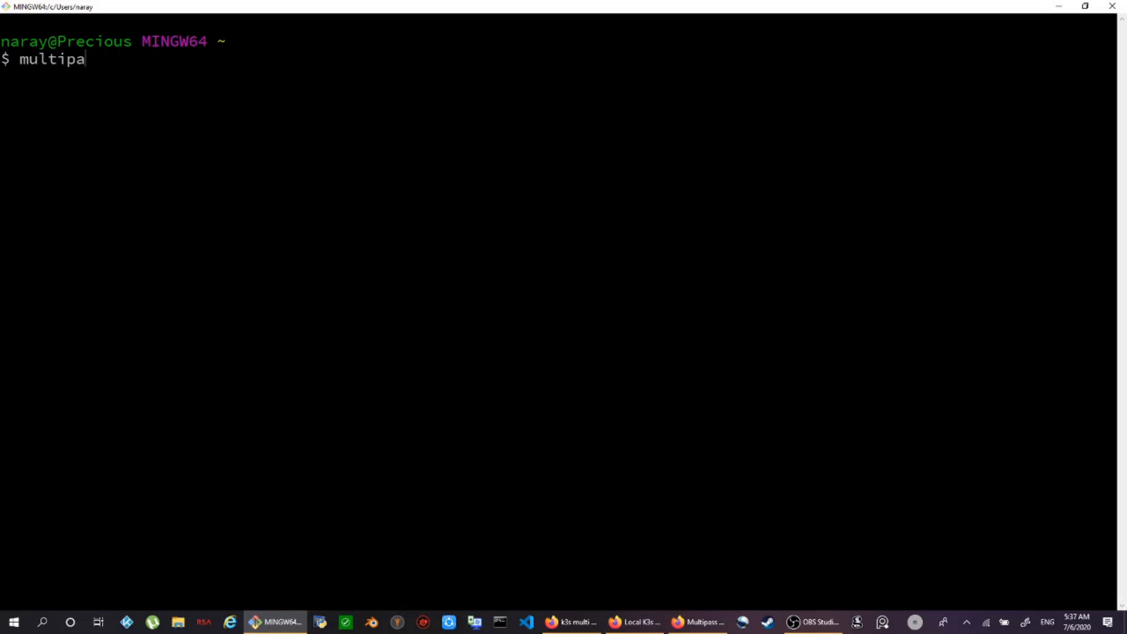
text(ss version)
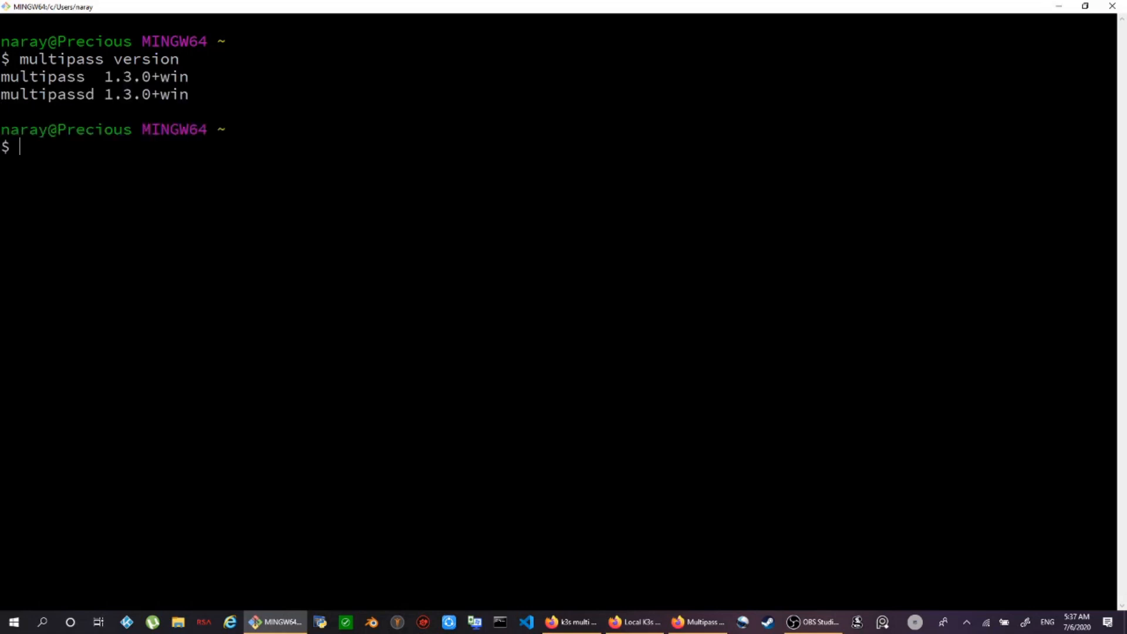
text(multipass)
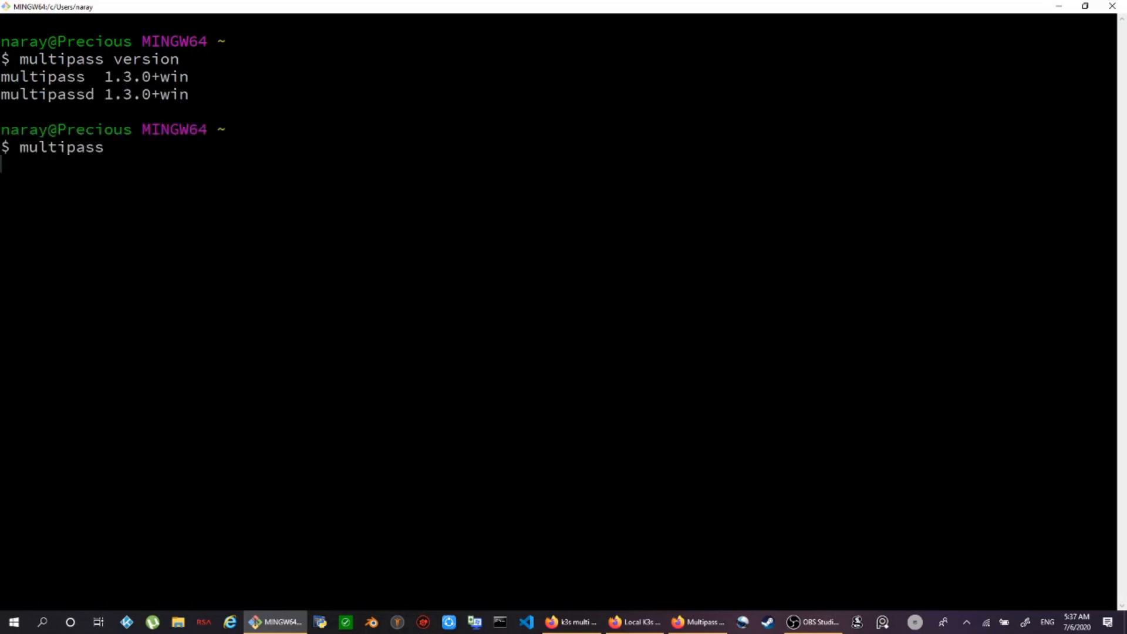
key(enter)
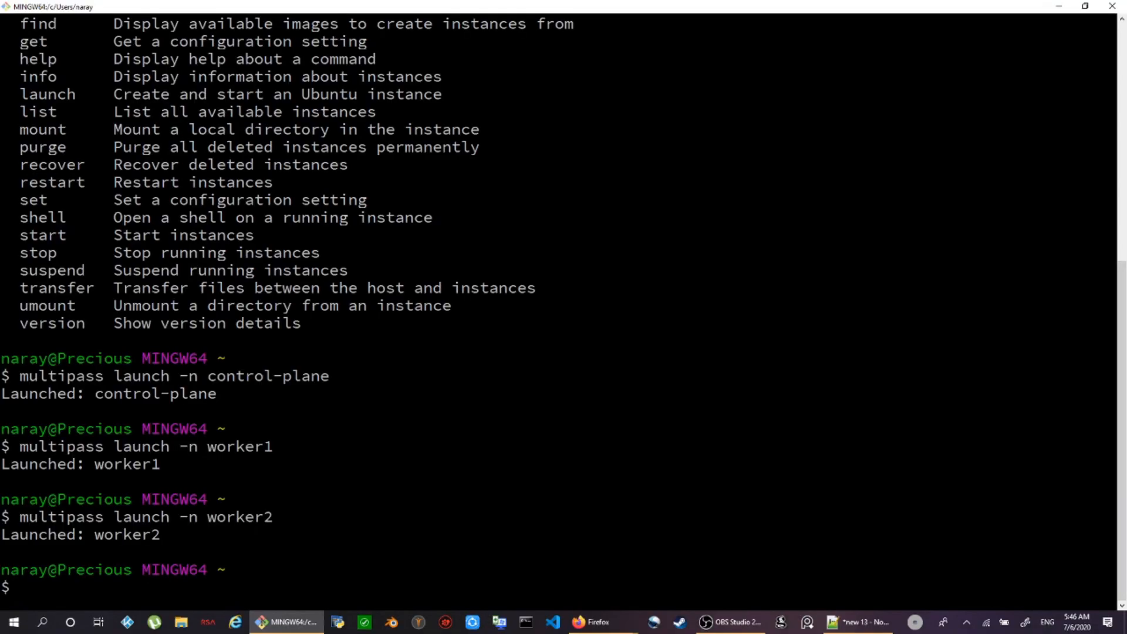
Install k3s on control-plane by running the get.k3s.io script through multipass exec.
text(multipass exec control-plane -- bash -c "curl -sfL https://get.k3s.io | sh -")
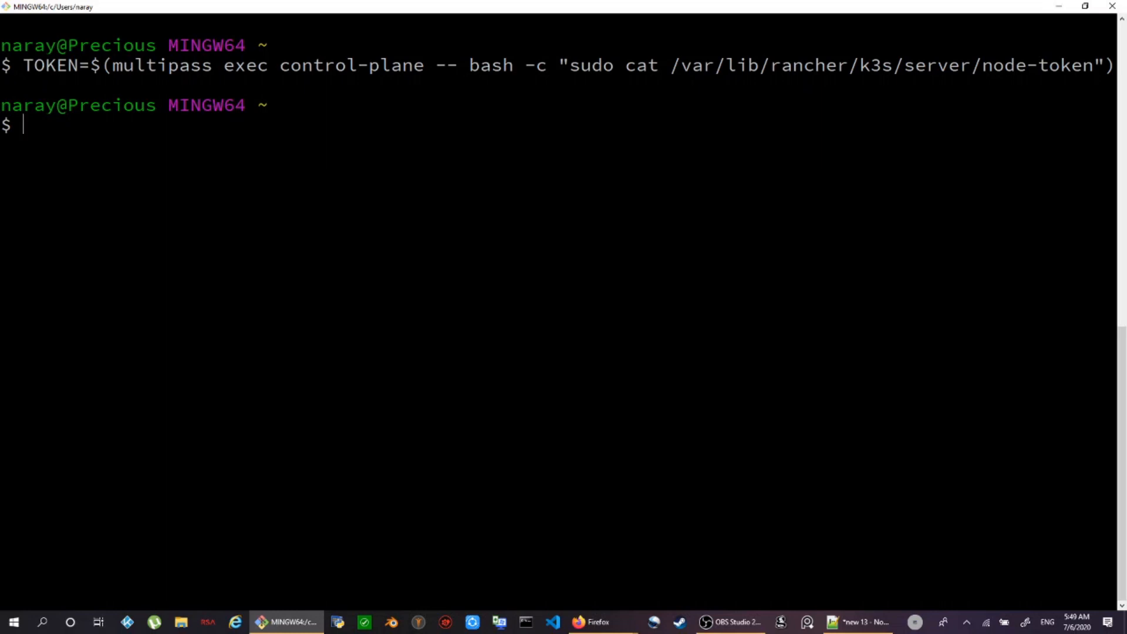
Store 192.168.149.251 in an IP variable and install the k3s agent on worker1 with K3S_URL and K3S_TOKEN.
text(echo)
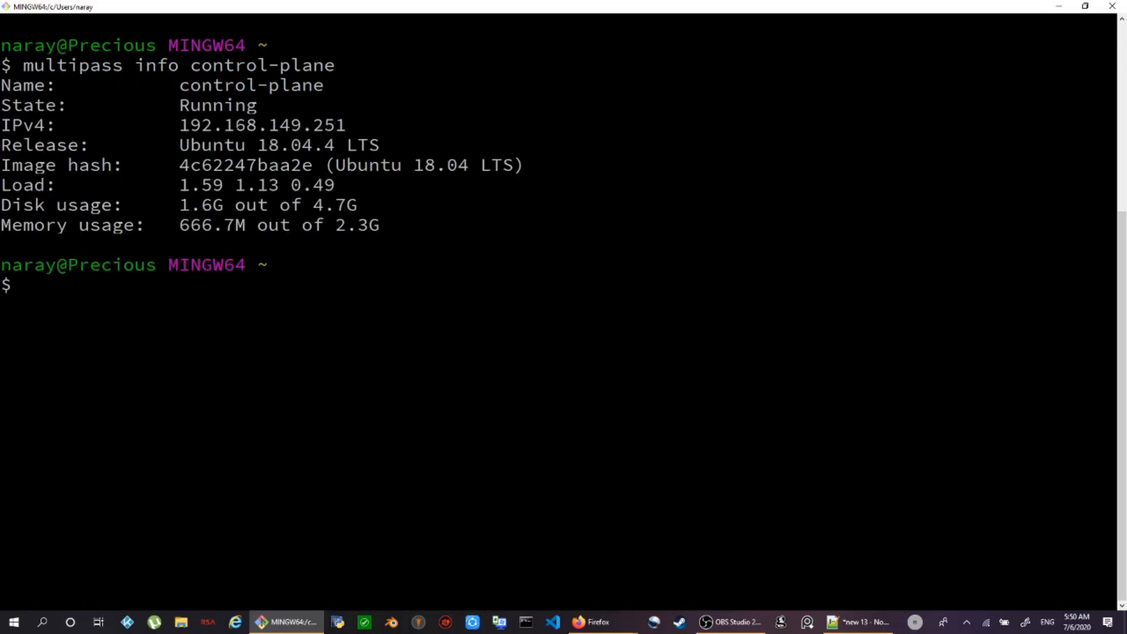
text(I)
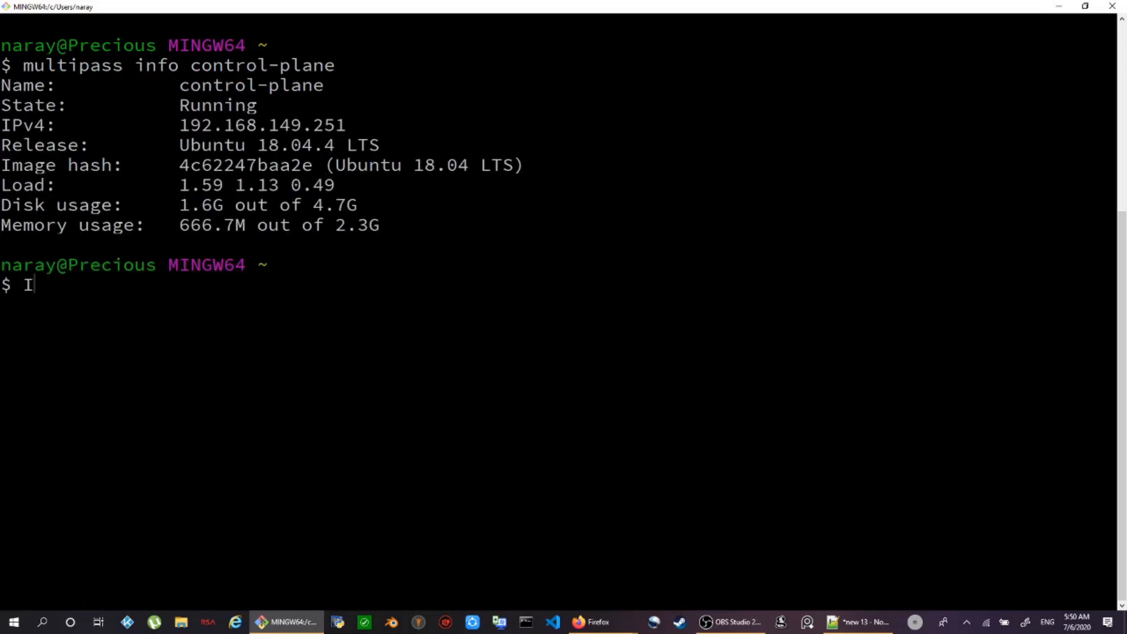
text(IP=192.168.149.251)
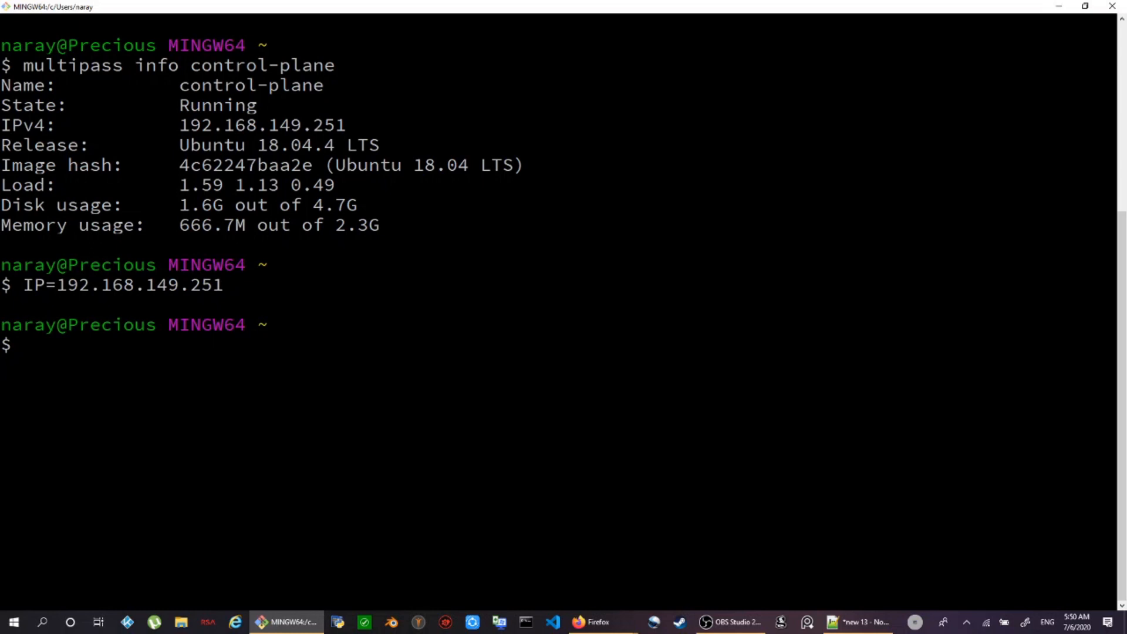
text(multipass exec worker1 -- bash -c "curl -sfL https://get.k3s.io | K3S_URL=\"https://$IP:6443\" K3S_TOKEN=\"$TOKEN\" sh -")
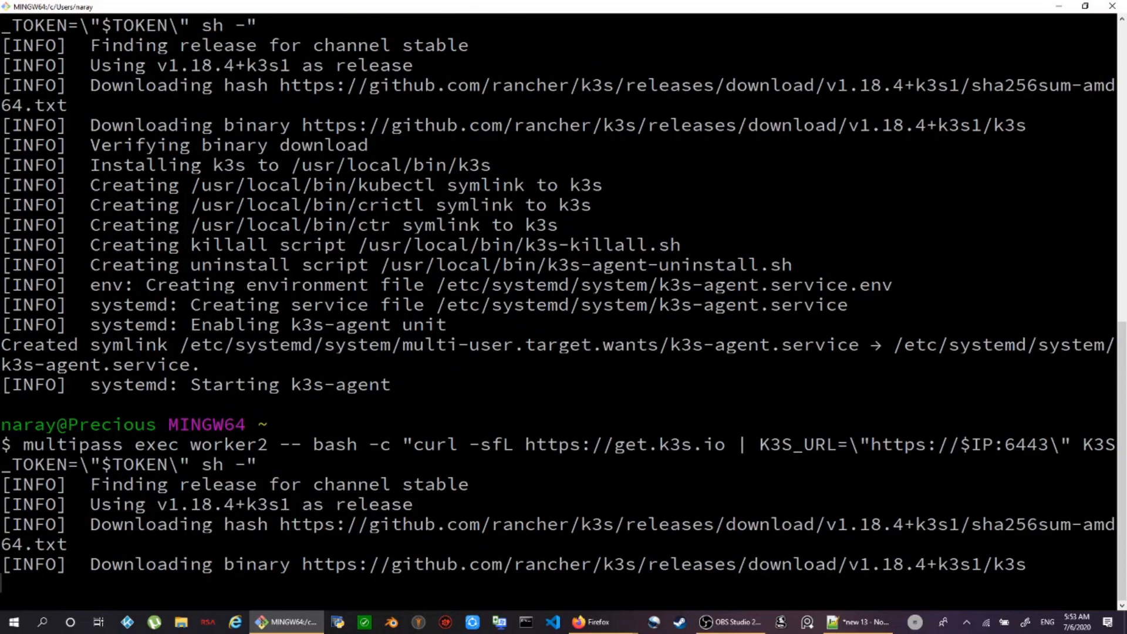
Copy control-plane's /etc/rancher/k3s/k3s.yaml into a local k3s.yaml file.
text(multipass exec control-plane -- bash -c "sudo cat /etc/rancher/k3s/k3s.yaml" > k3s.yaml)
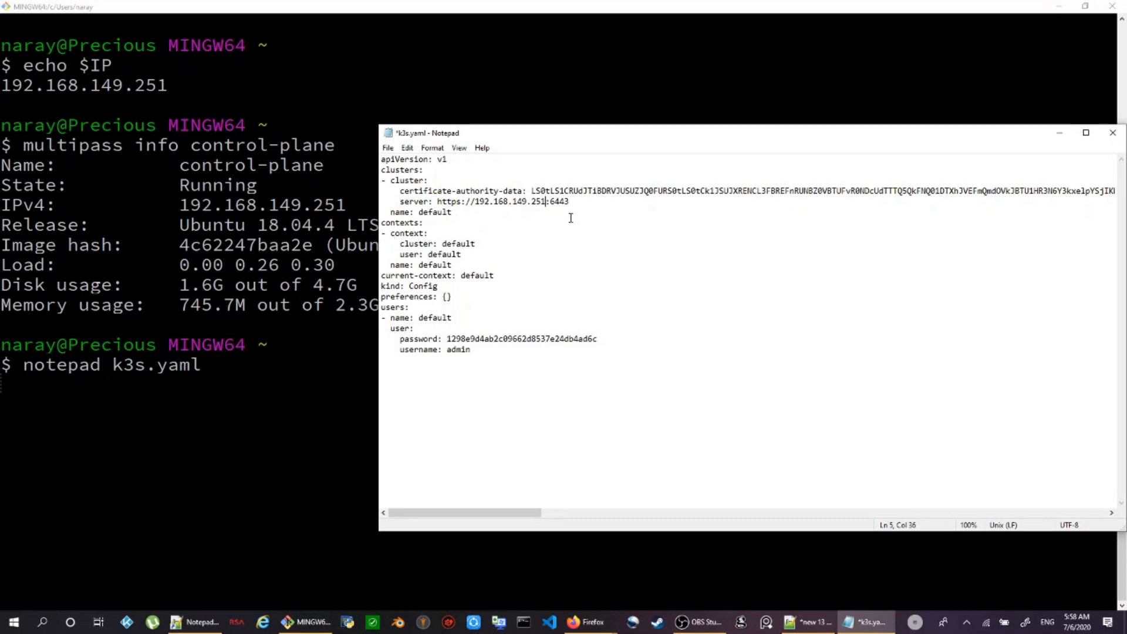
mouse_move(533, 190)
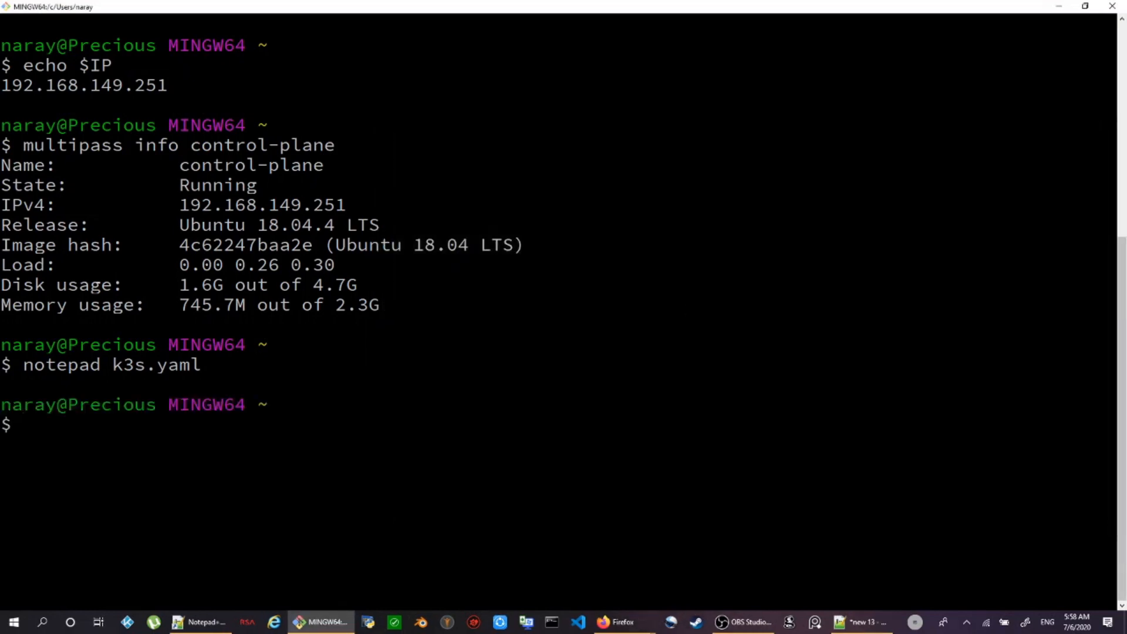
Export KUBECONFIG=k3s.yaml so kubectl uses the copied kubeconfig.
text(export)
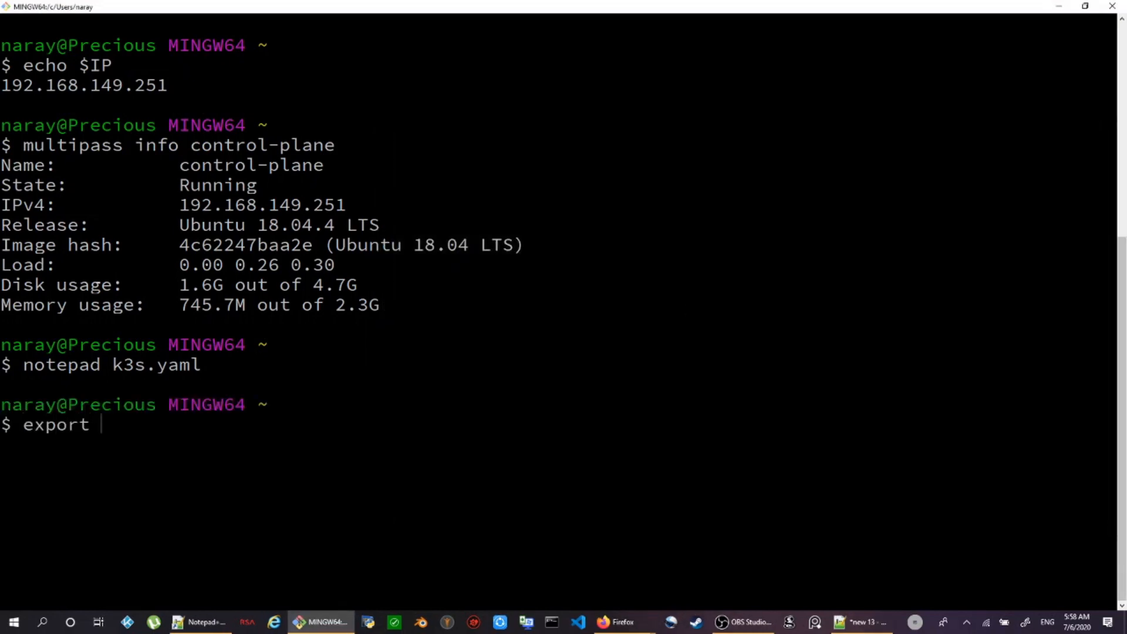
text(KUBECON)
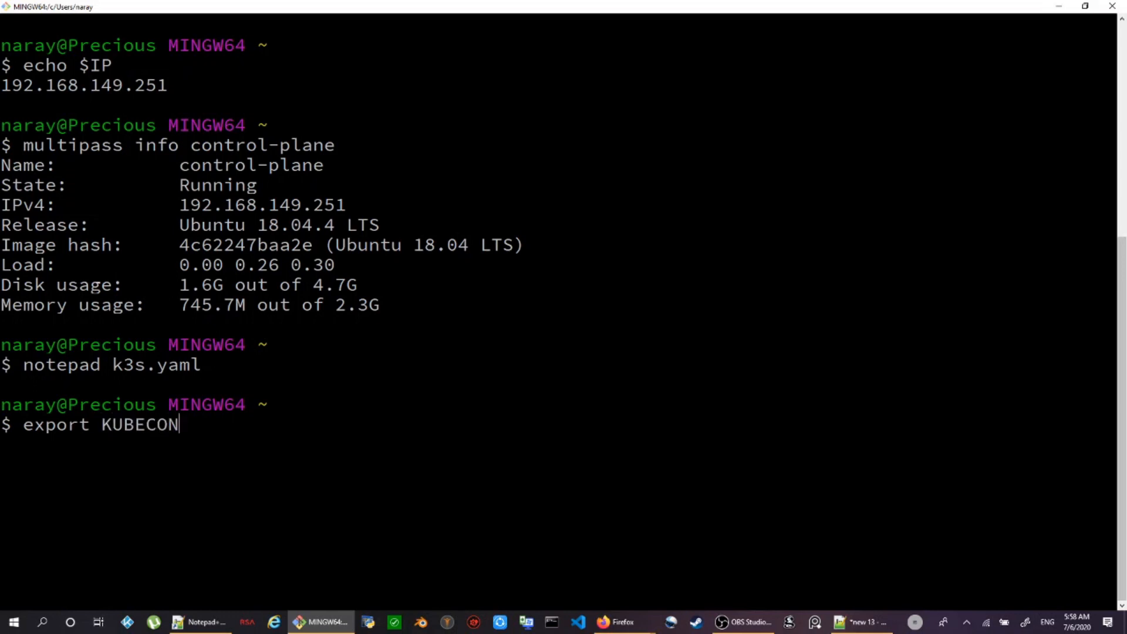
text(FIG=)
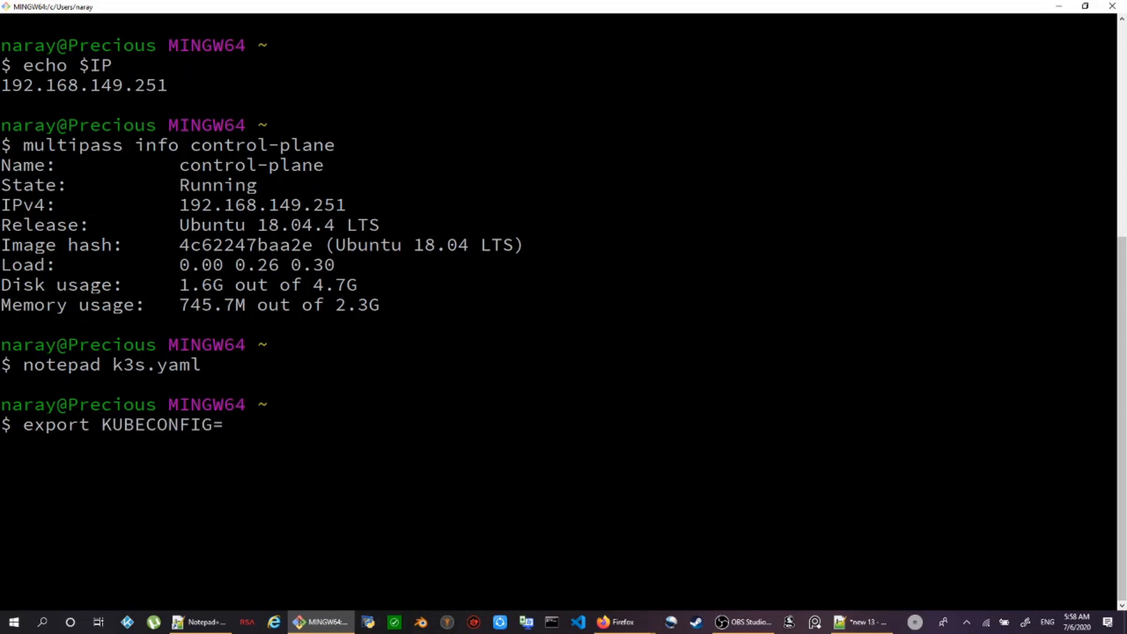
text(k3s.yaml)
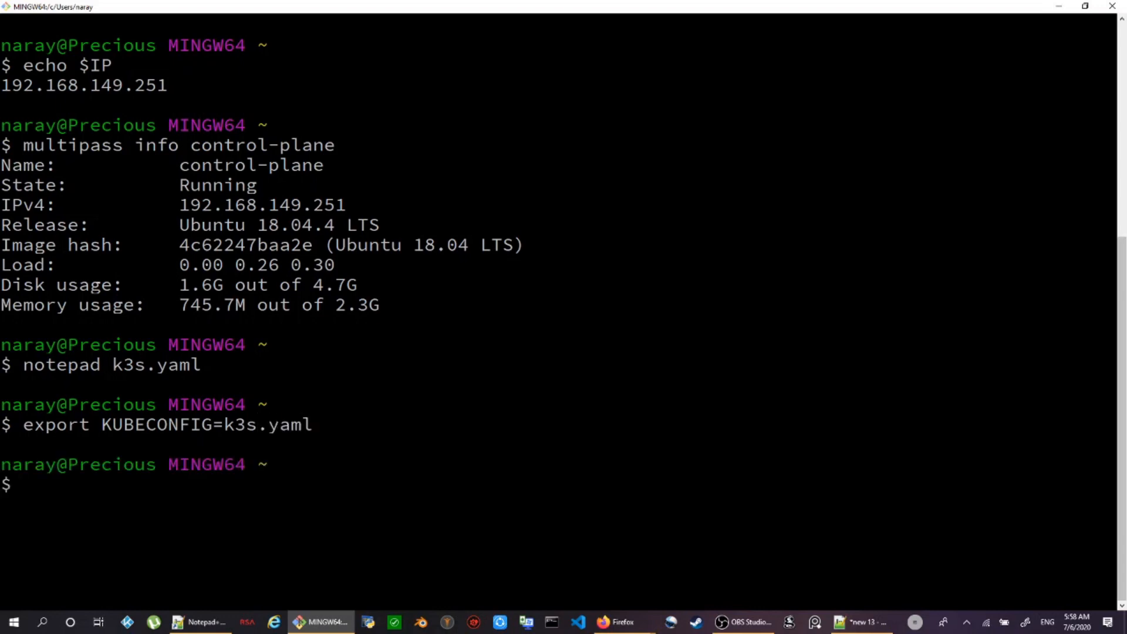
Run 'kubectl get nodes' and highlight worker1, worker2 and control-plane listed Ready.
text(kubectl get)
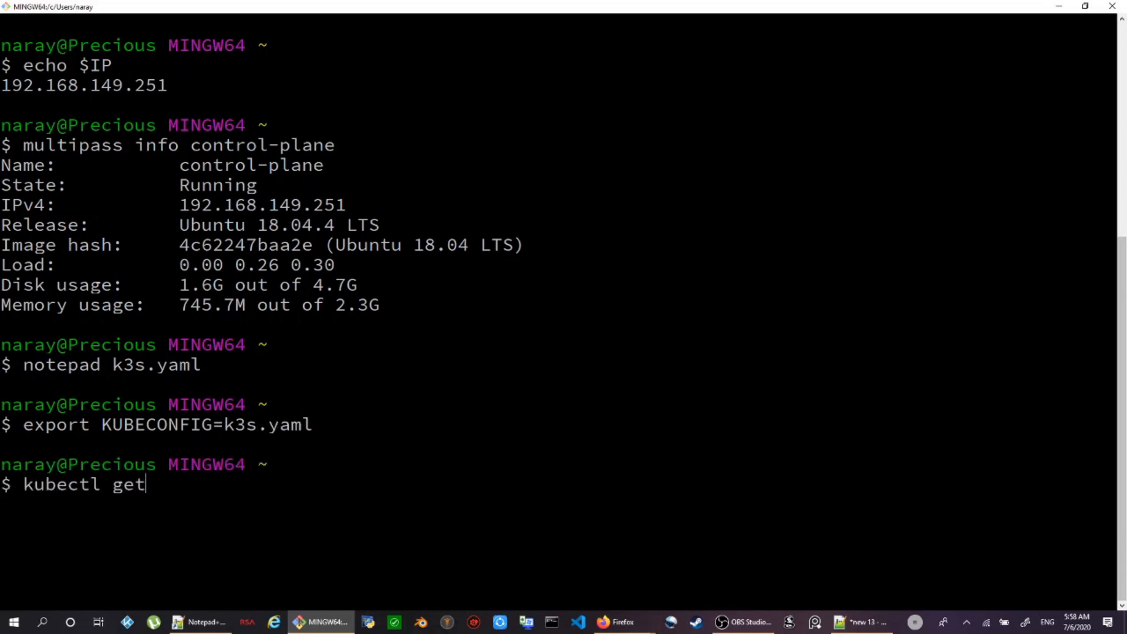
text(nodes)
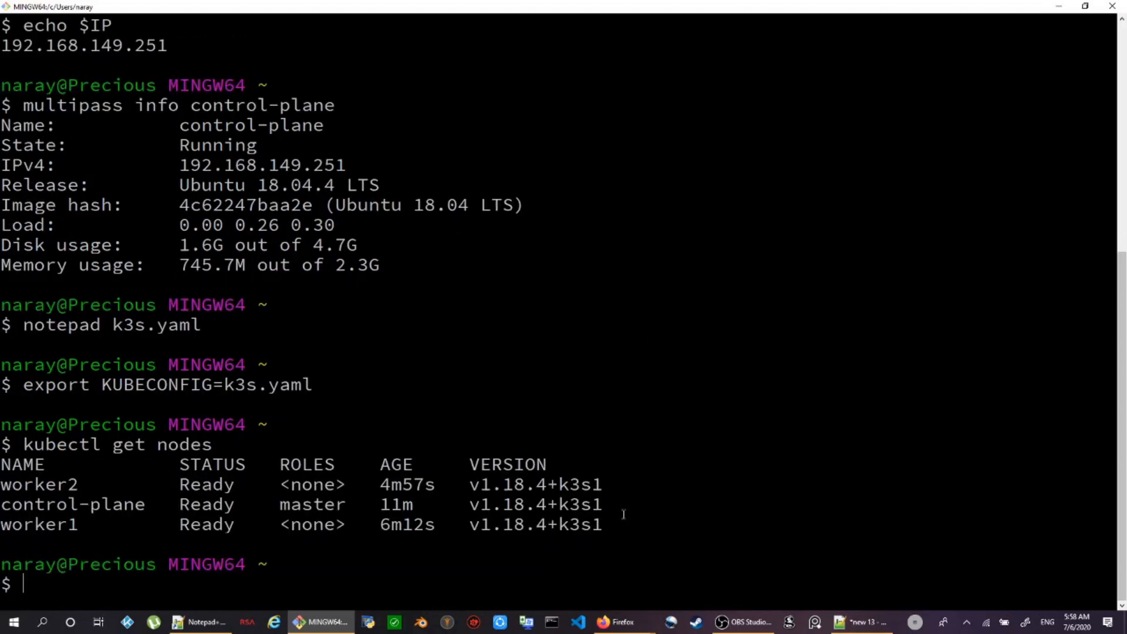
drag(0, 463, 603, 525)
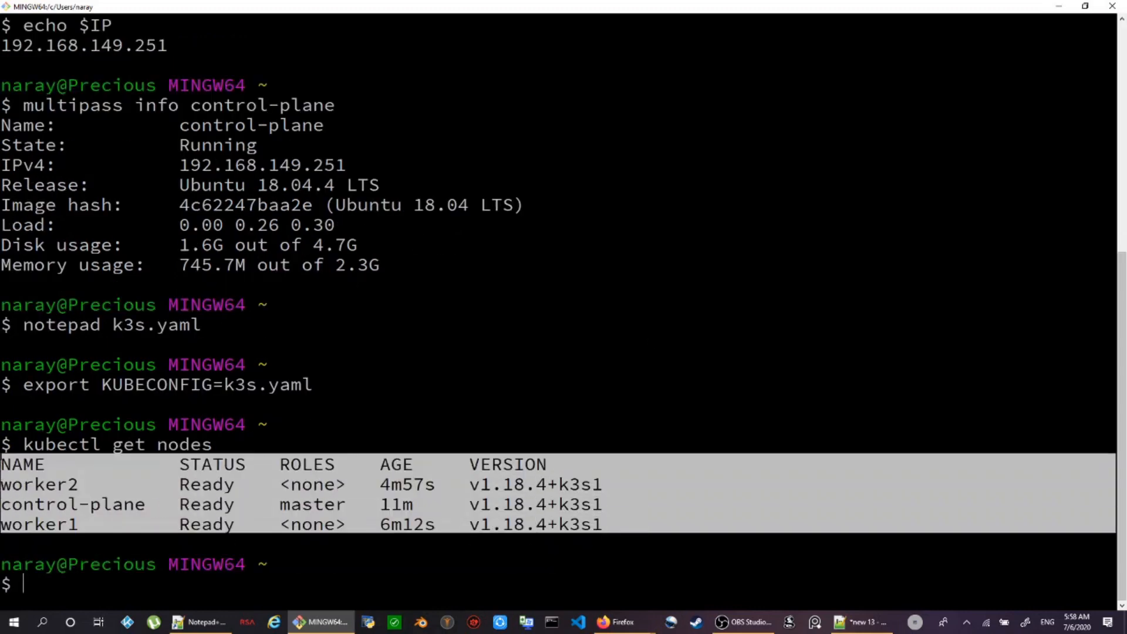